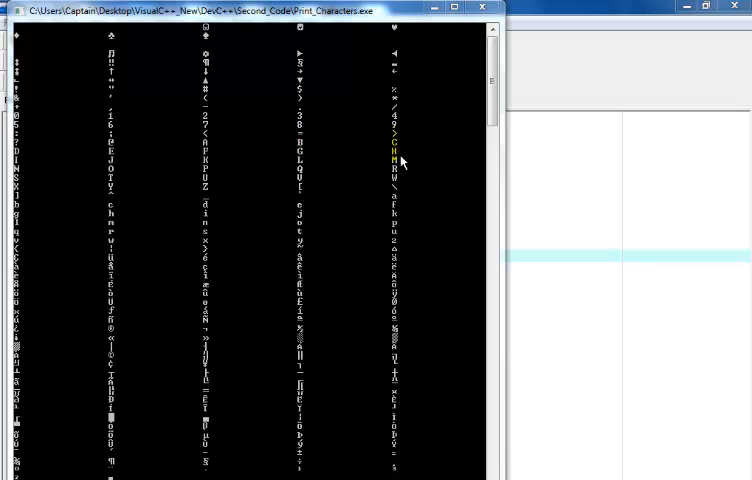
mouse_move(222, 243)
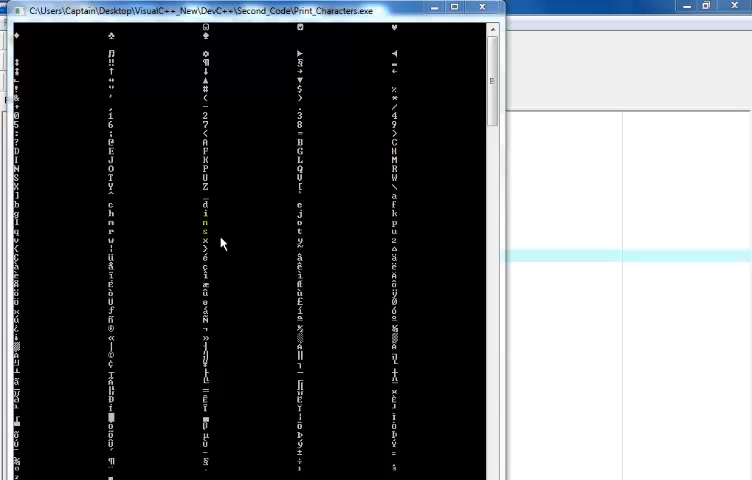
mouse_move(130, 228)
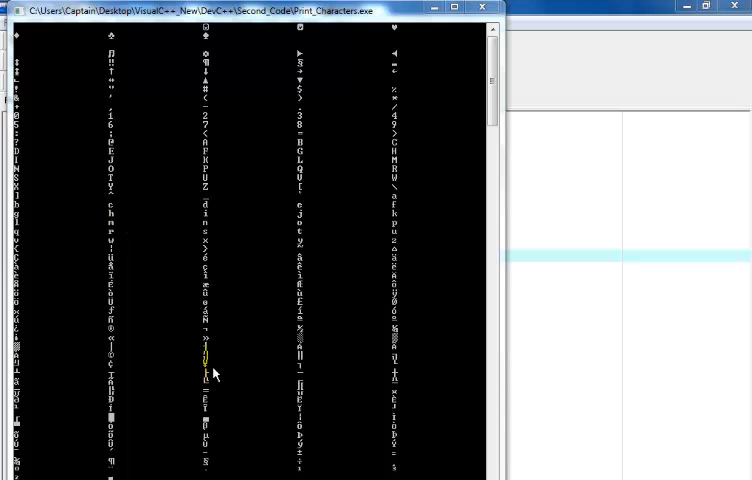
mouse_move(490, 11)
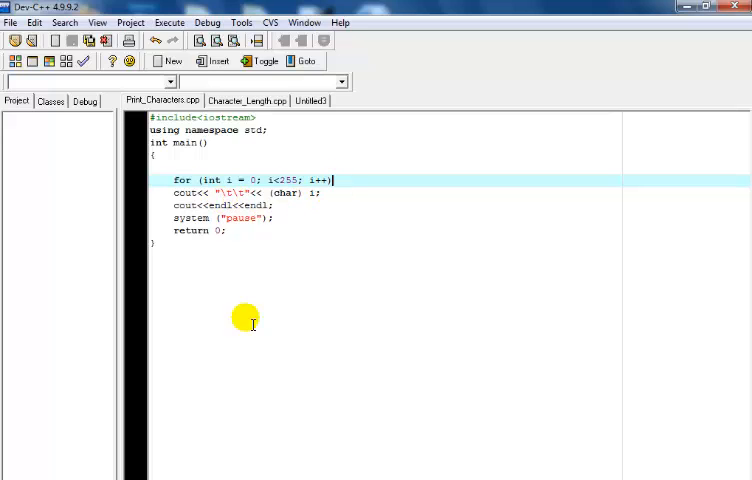
mouse_move(210, 285)
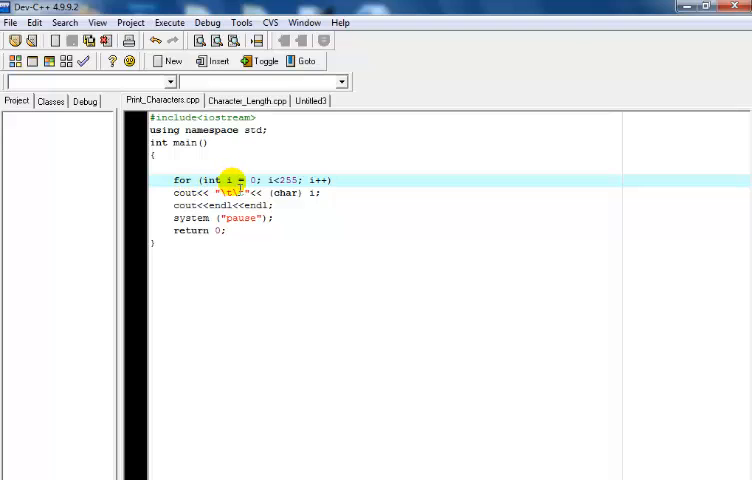
click(240, 193)
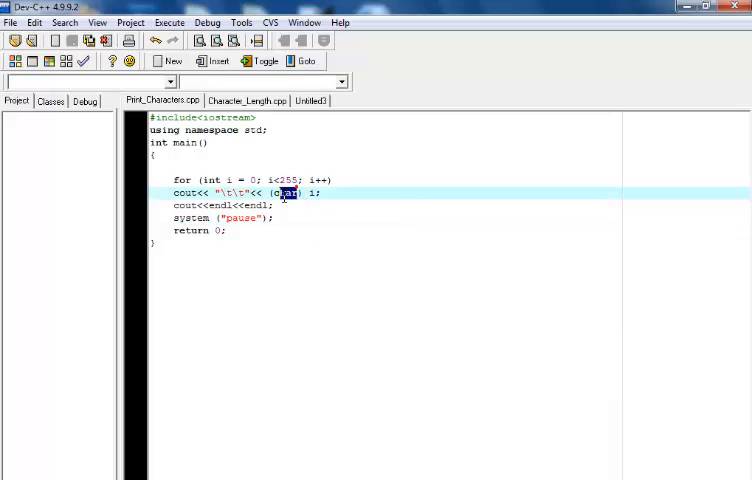
double_click(285, 192)
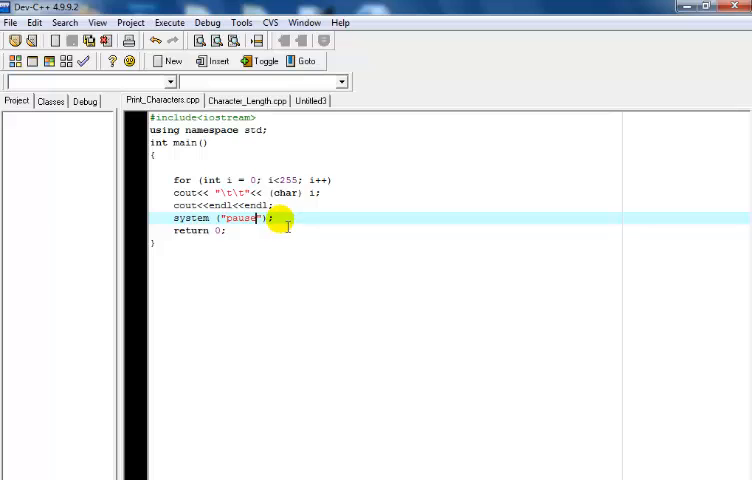
click(232, 231)
text(65)
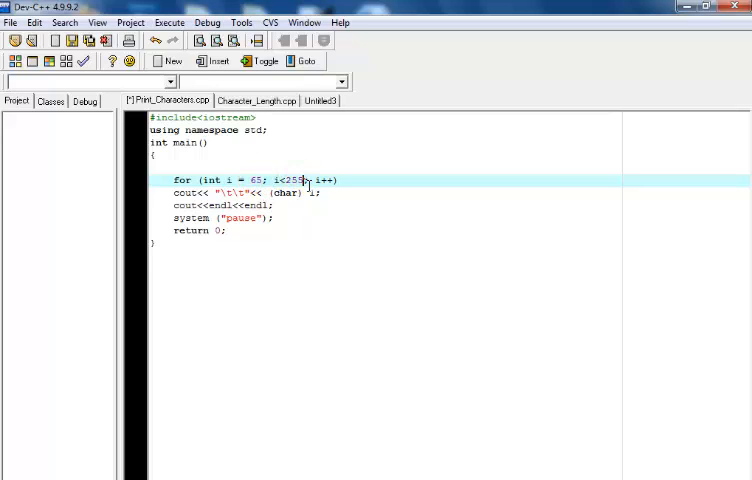
Step: Change the loop to run from 65 to below 91 and compile and run it
double_click(295, 179)
text(91)
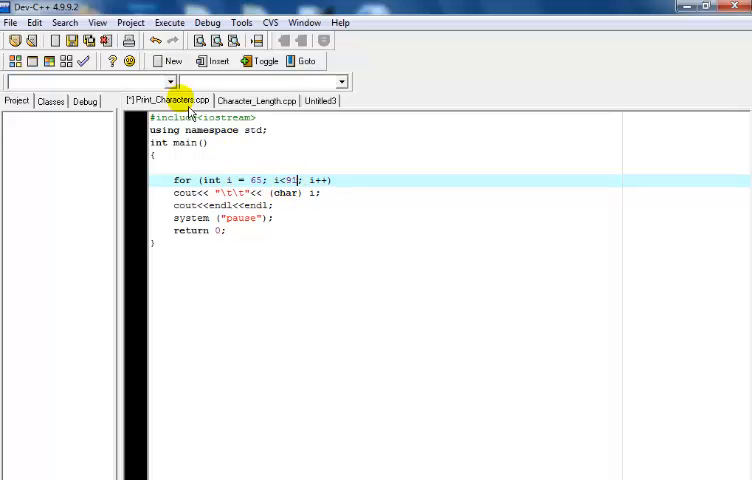
click(169, 22)
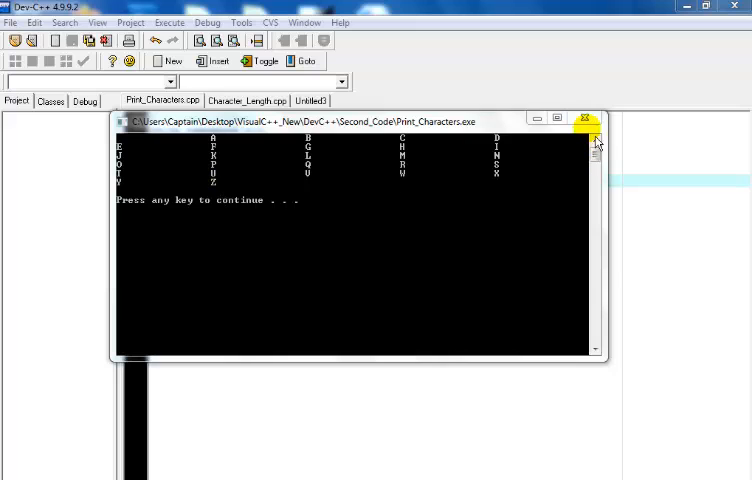
mouse_move(586, 120)
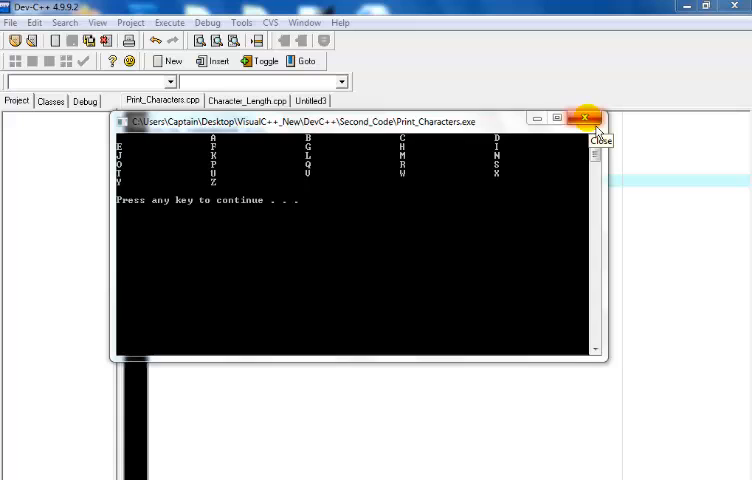
mouse_move(624, 176)
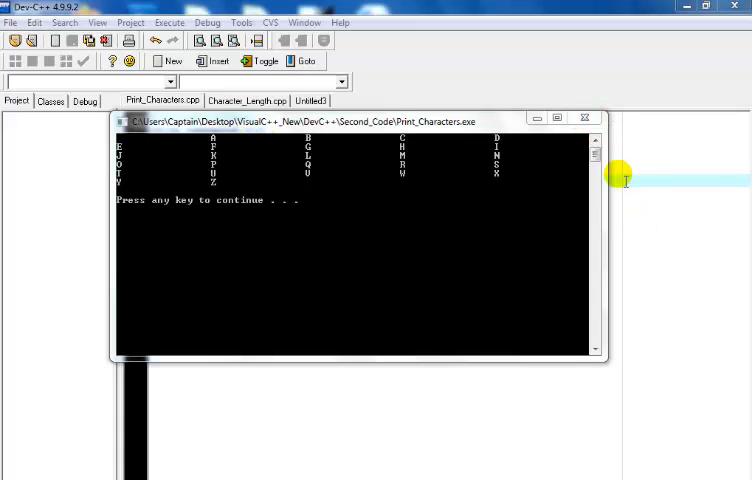
mouse_move(585, 118)
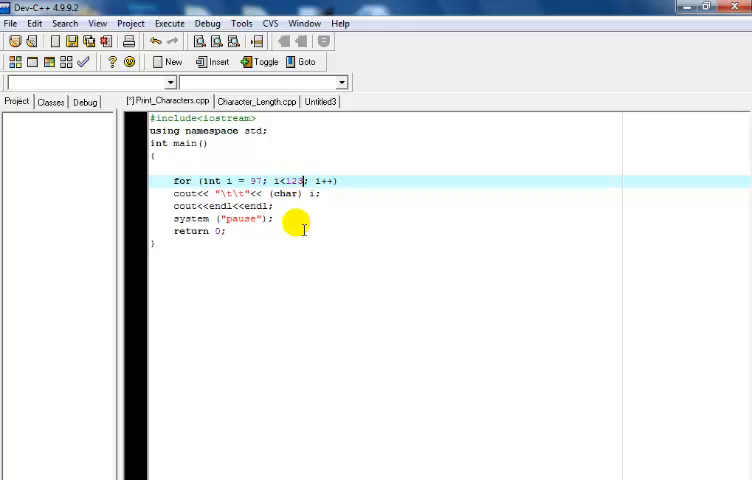
Step: Compile and run the loop from 97 to below 123, printing a through z
click(169, 23)
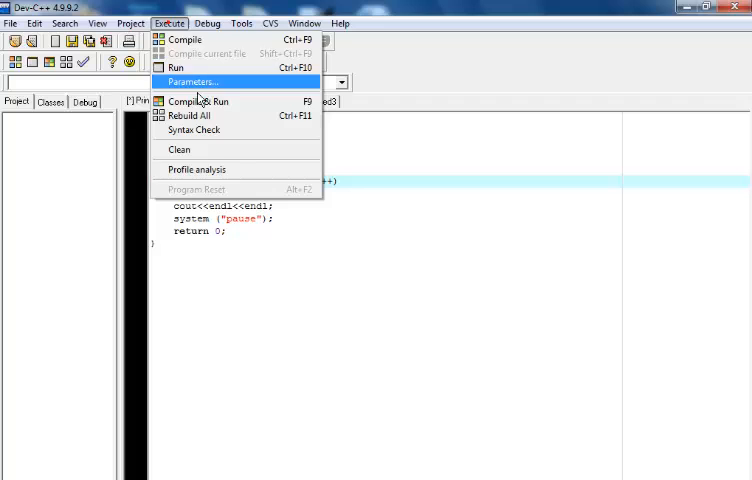
click(200, 101)
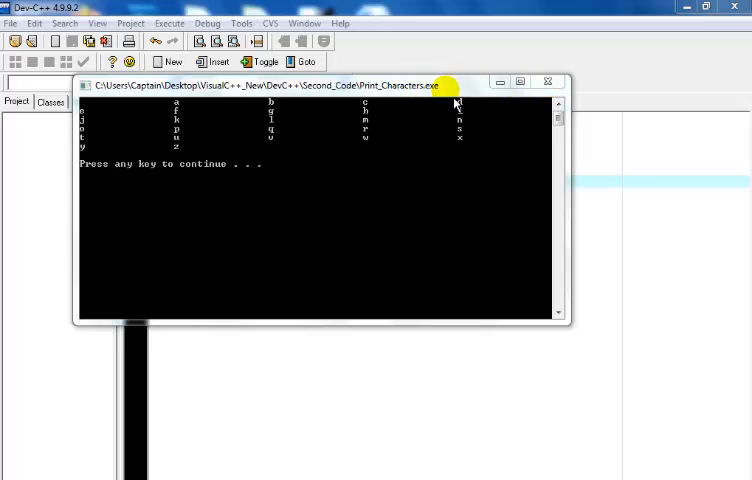
mouse_move(549, 82)
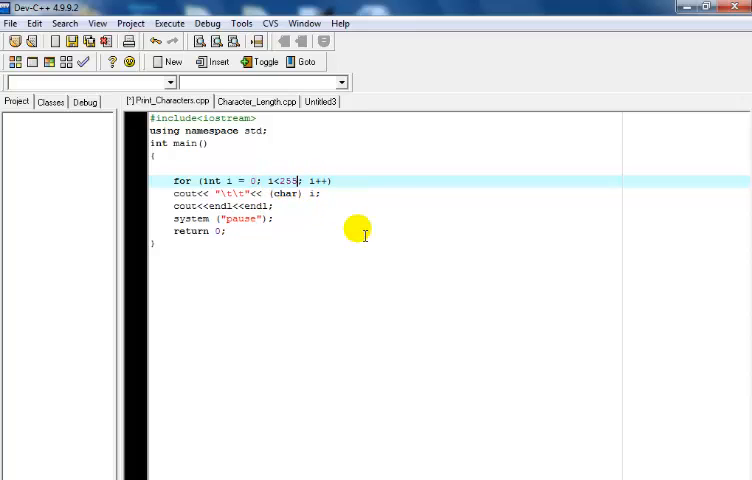
Step: Set the loop back to 0 through below 255, compile, run, and scroll the console output
click(359, 253)
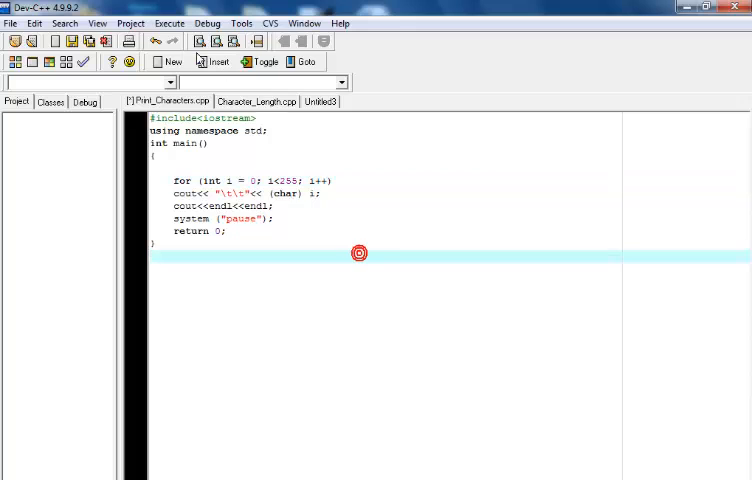
click(169, 23)
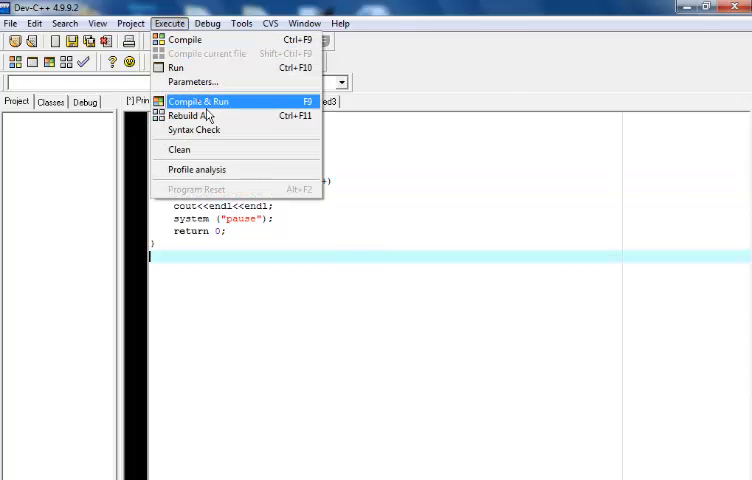
click(199, 101)
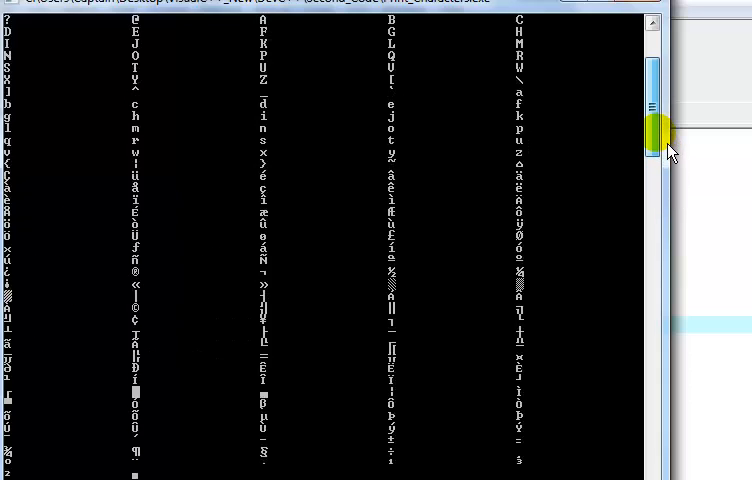
scroll(down, 3)
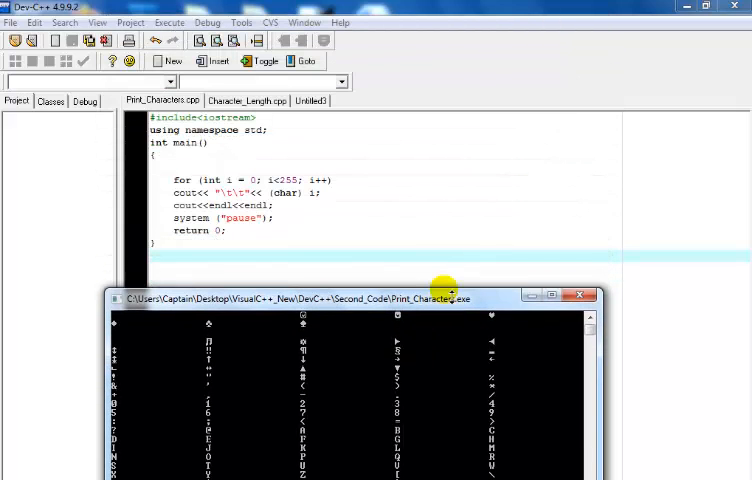
mouse_move(450, 309)
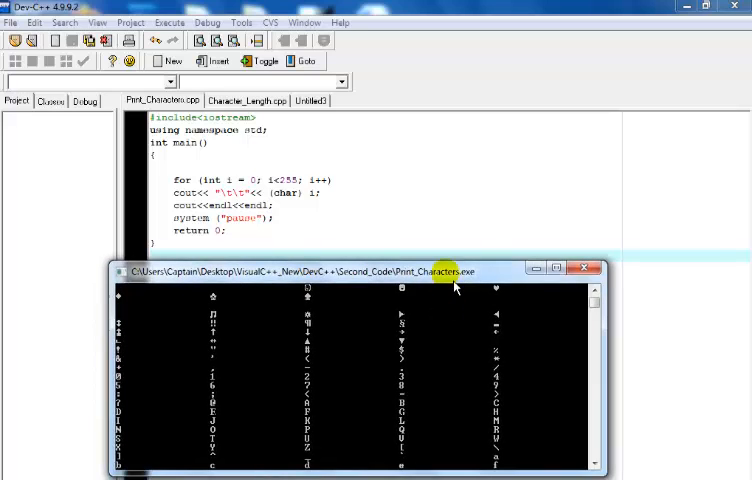
mouse_move(548, 348)
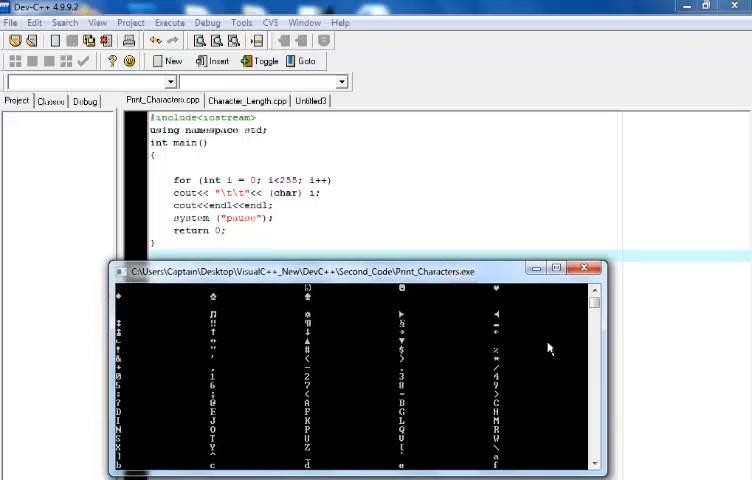